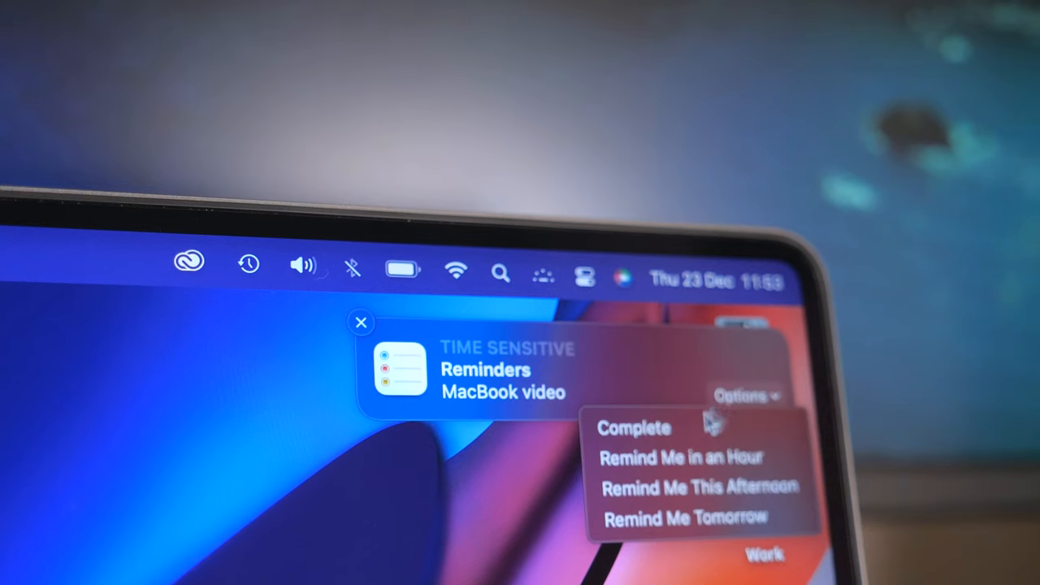
mouse_move(695, 486)
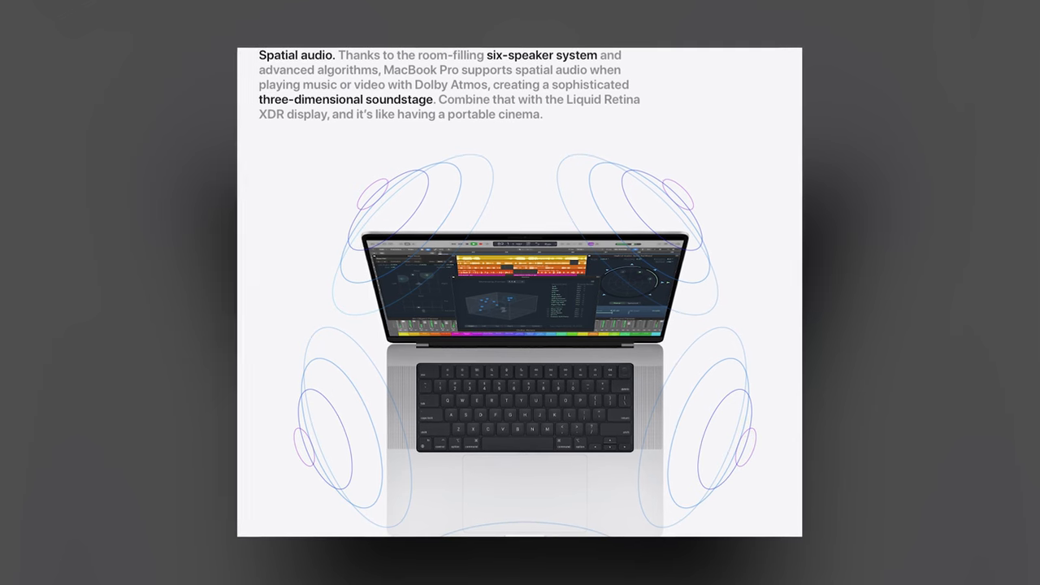
Switch to Creative Cloud and show Beta apps, with After Effects and Media Encoder (Beta) up to date
scroll("down", 3)
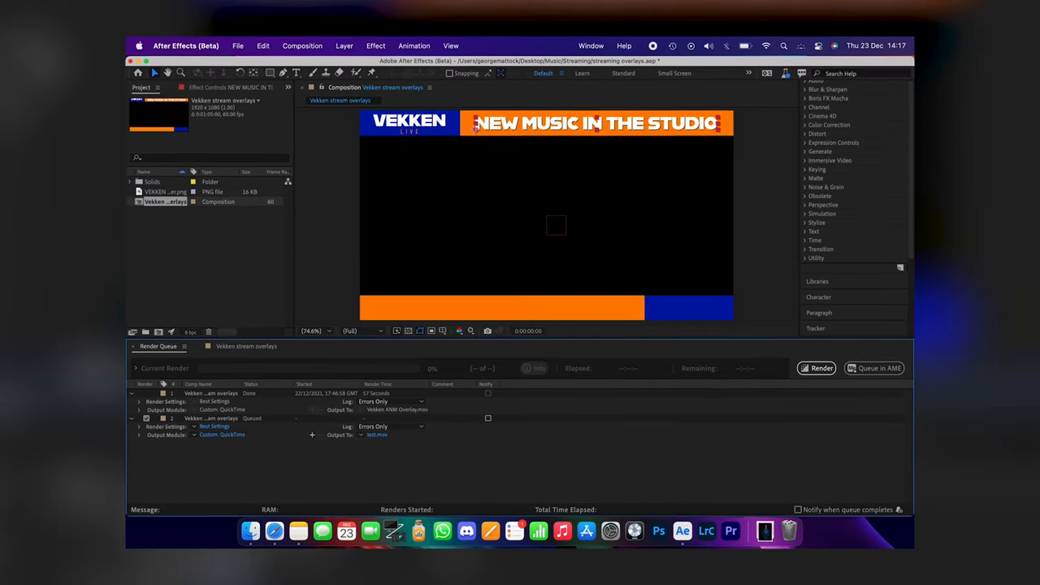
left_click(821, 368)
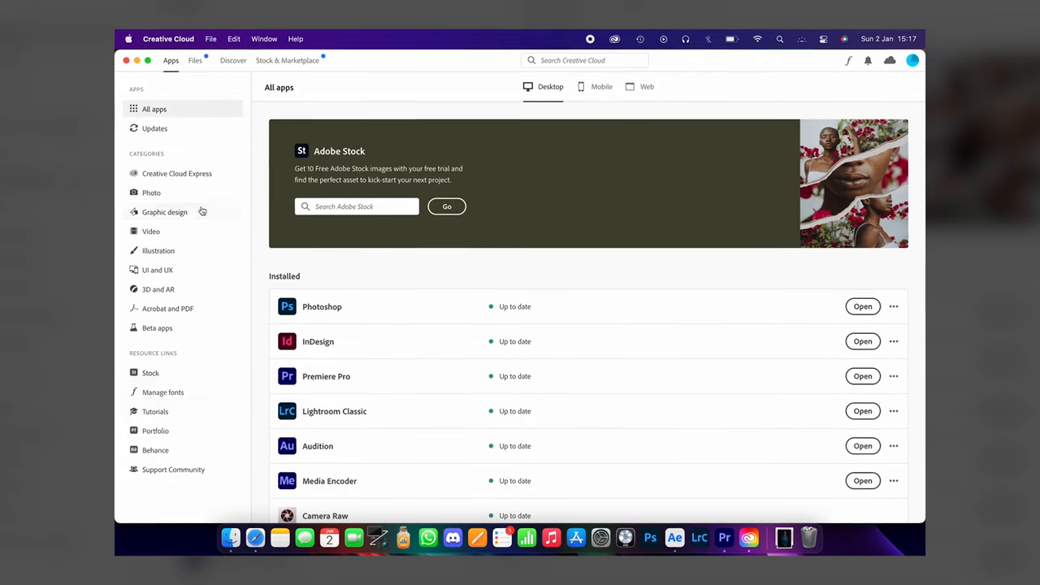
left_click(157, 327)
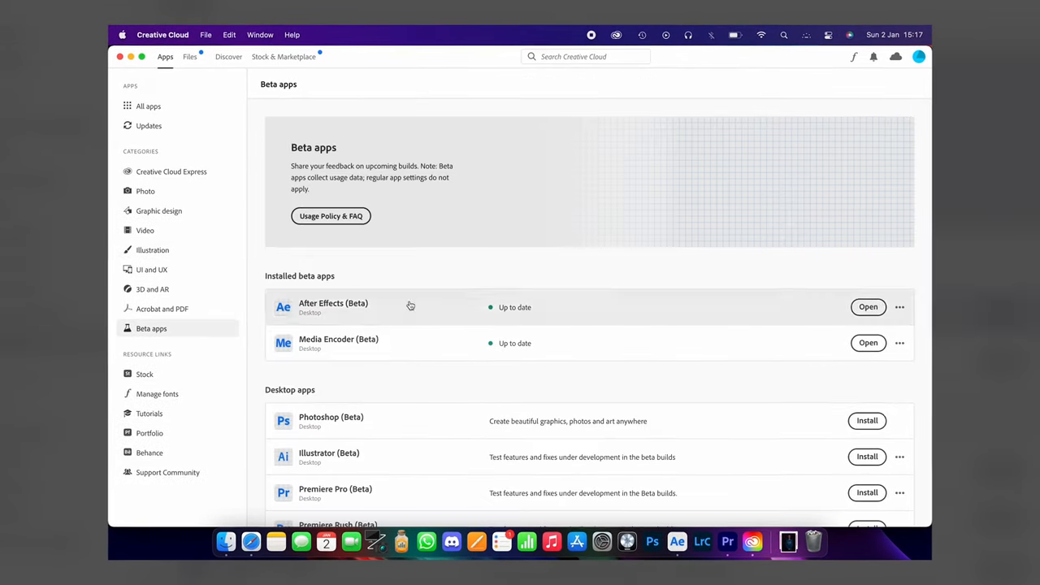